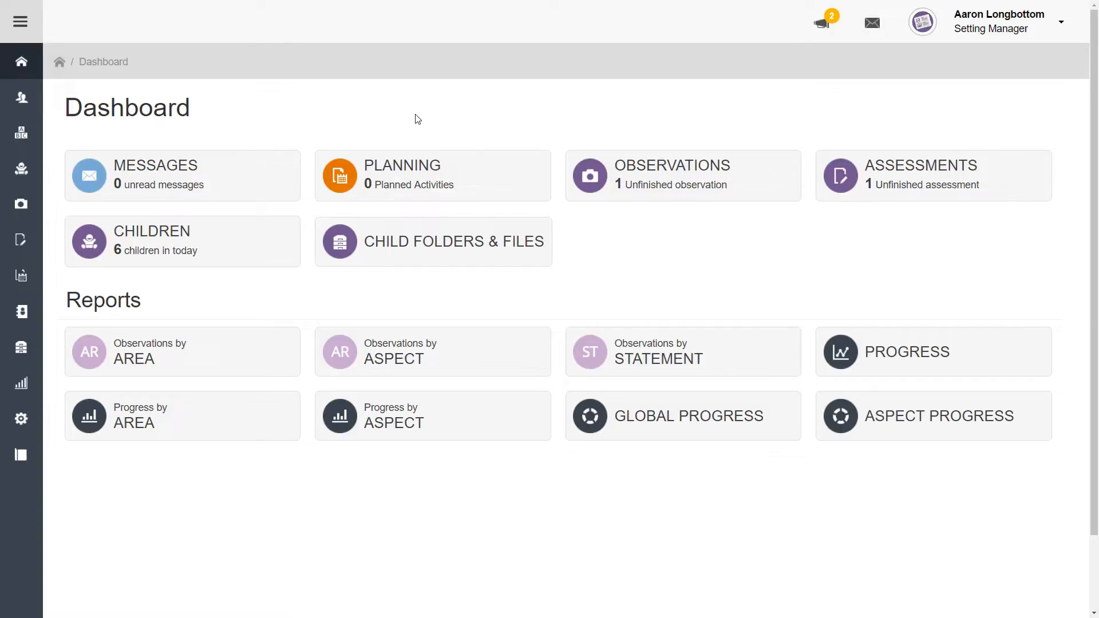
{"action": "mouse_move", "coordinate": [389, 117]}
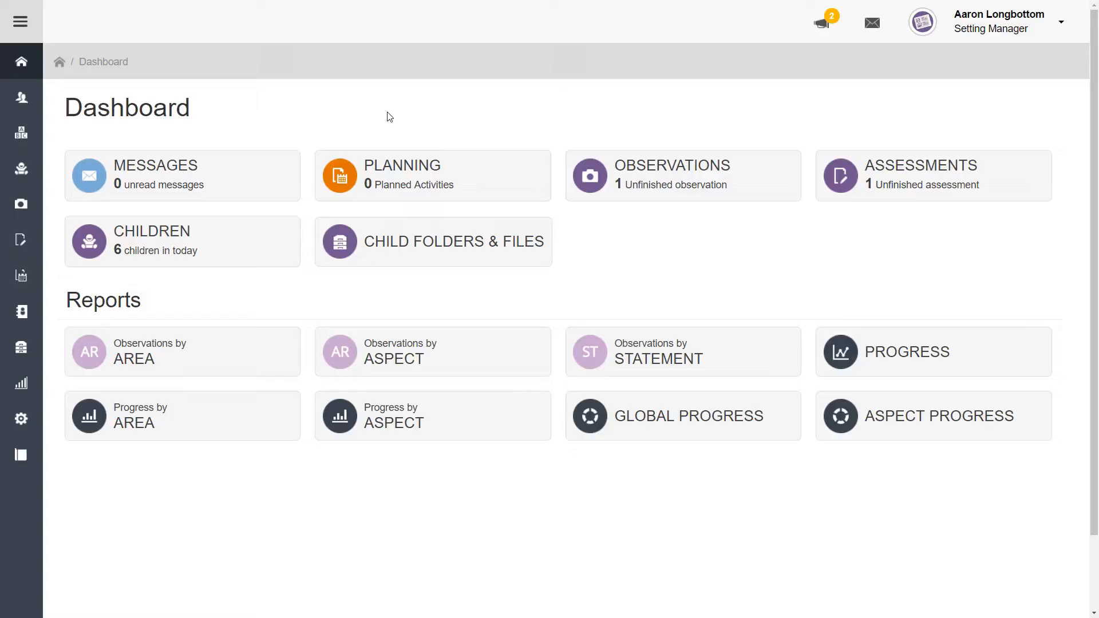
{"action": "mouse_move", "coordinate": [22, 22]}
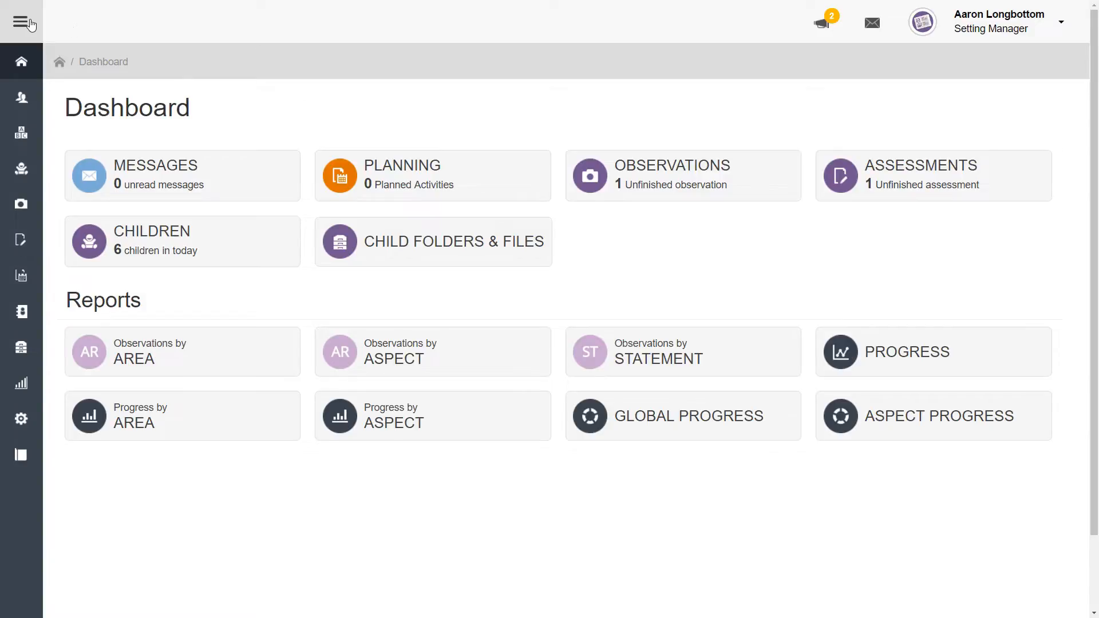
Expand the sidebar so the Diary, Planning and Reports section names are visible
{"action": "left_click", "coordinate": [21, 21]}
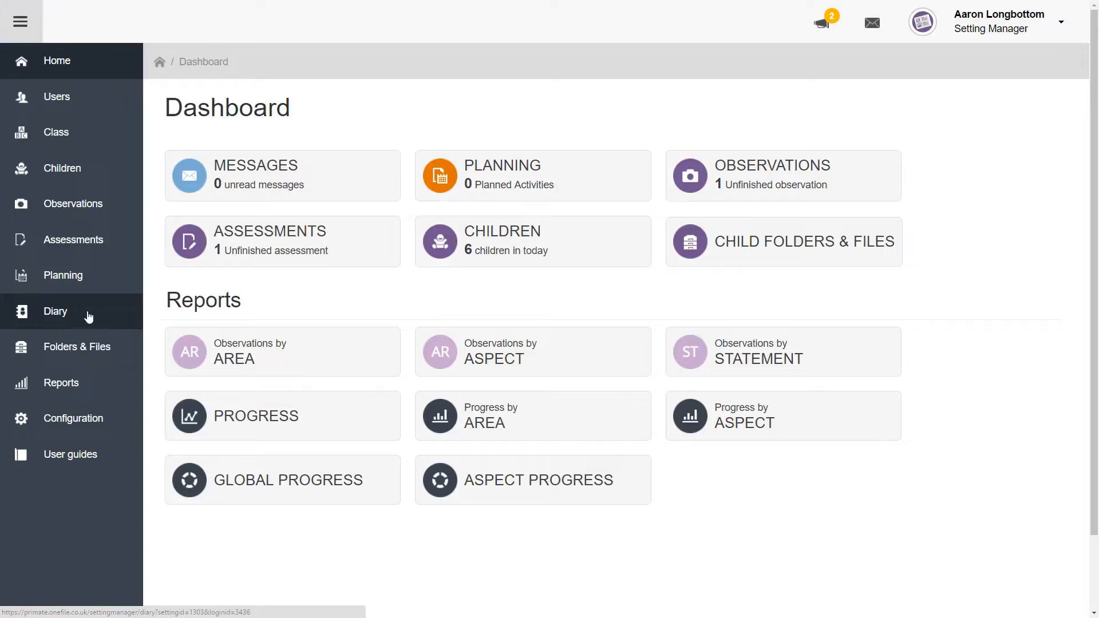
Start a new diary entry in the Diary section using the Lunch template
{"action": "left_click", "coordinate": [55, 311]}
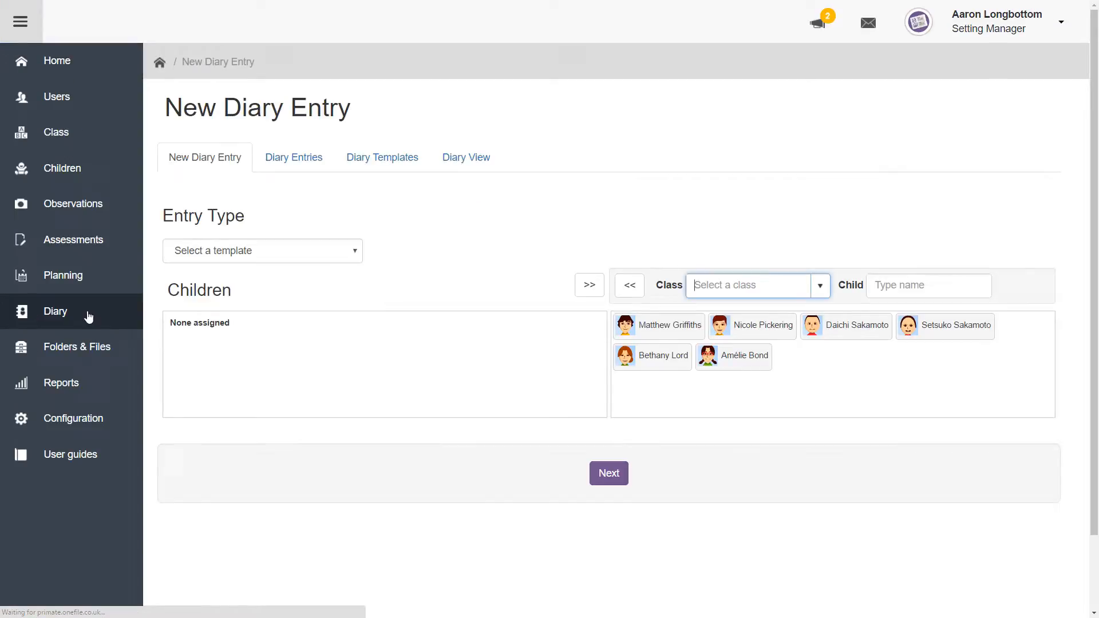
{"action": "left_click", "coordinate": [20, 20]}
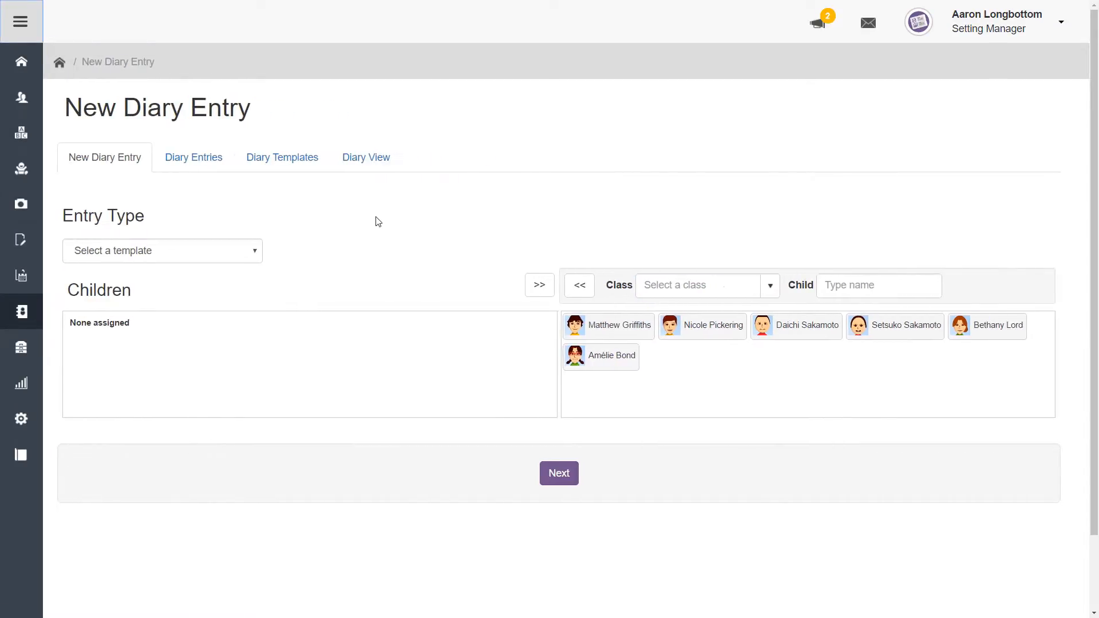
{"action": "mouse_move", "coordinate": [334, 224]}
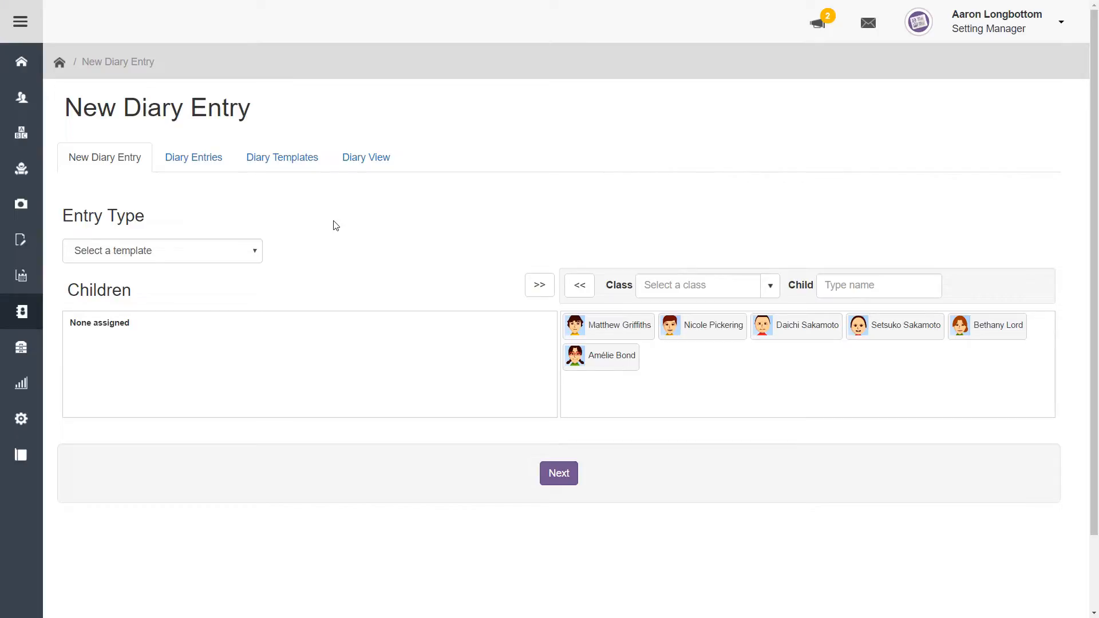
{"action": "mouse_move", "coordinate": [328, 226]}
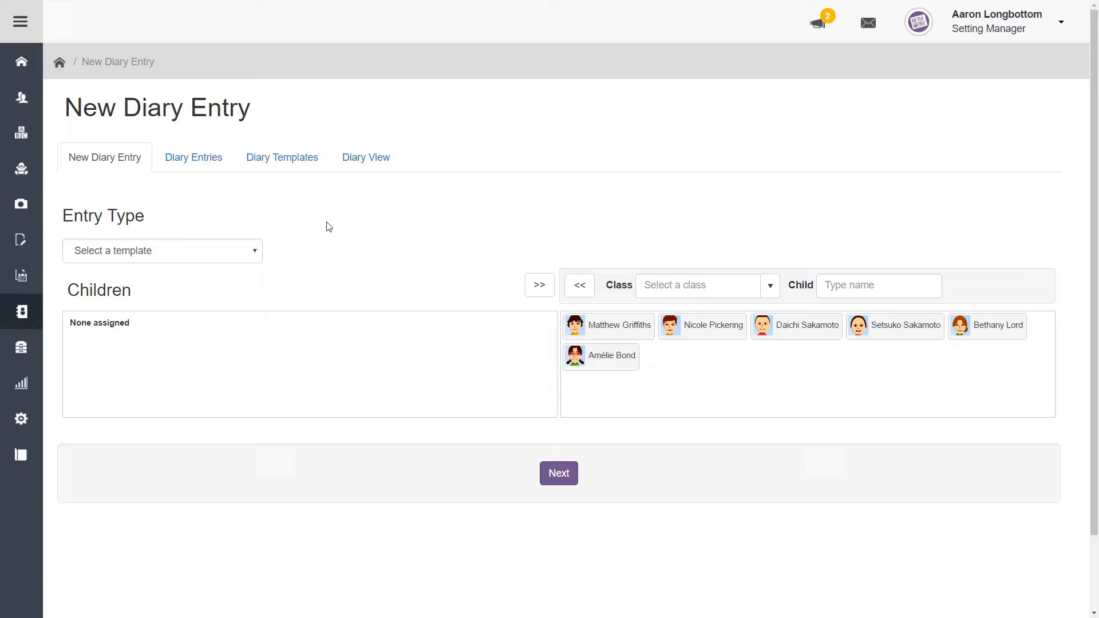
{"action": "left_click", "coordinate": [162, 251]}
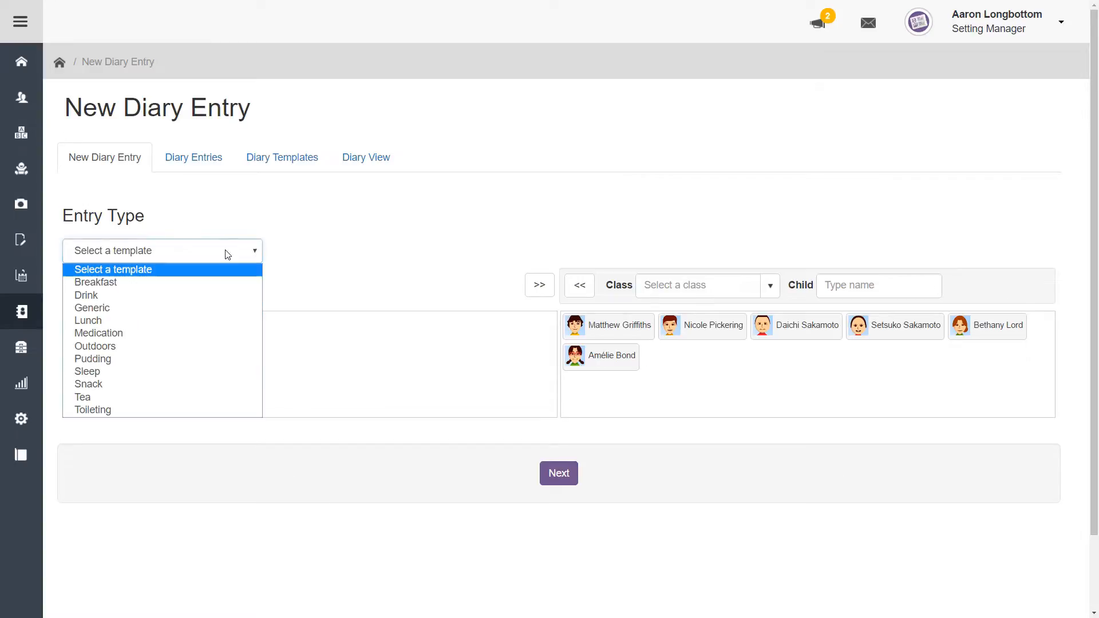
{"action": "left_click", "coordinate": [88, 320]}
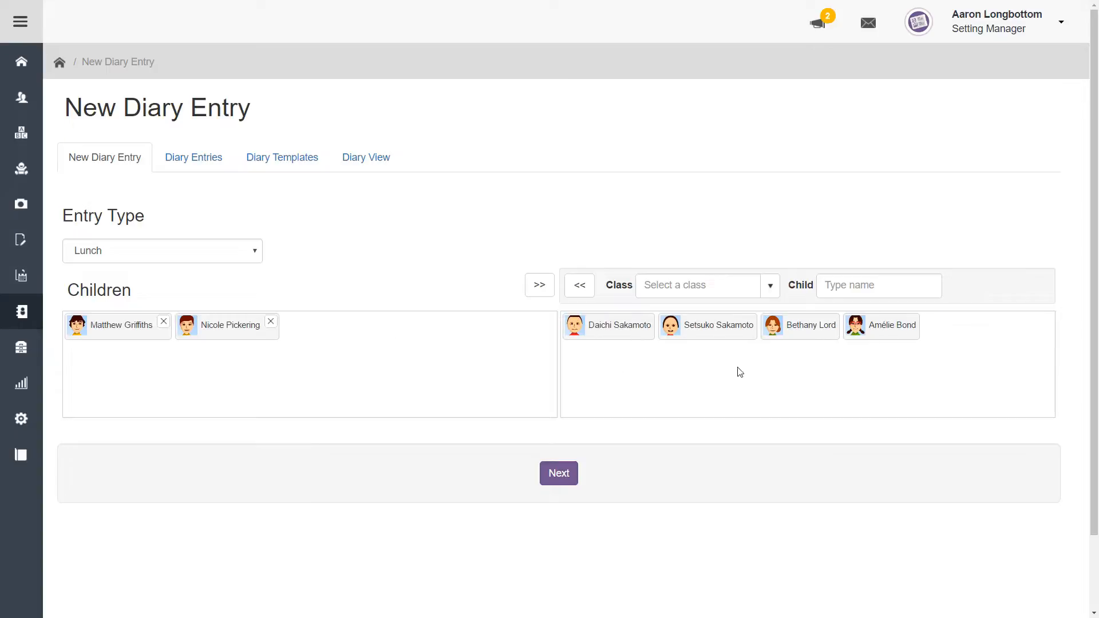
Assign four children to the Lunch entry and proceed to their per-child details form
{"action": "left_click_drag", "start_coordinate": [799, 325], "coordinate": [431, 353]}
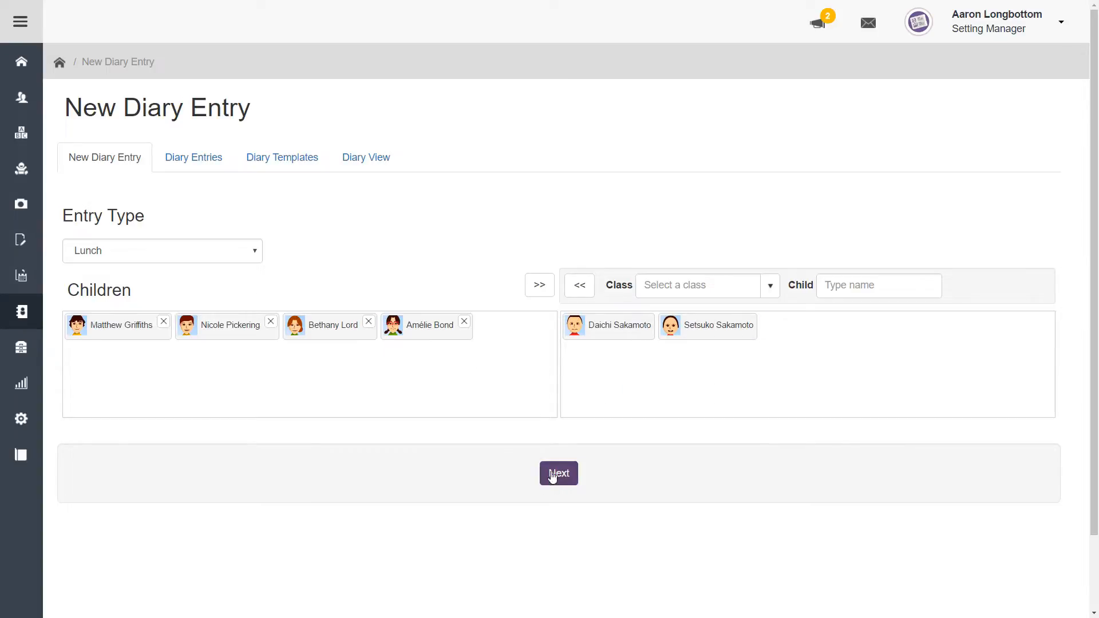
{"action": "left_click", "coordinate": [559, 473]}
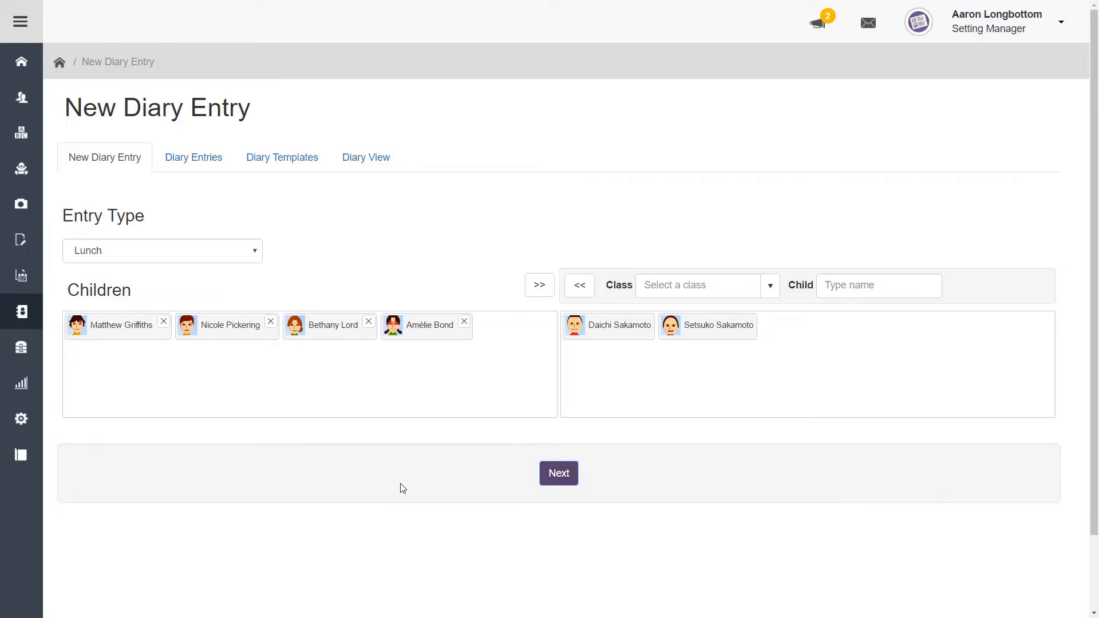
{"action": "left_click", "coordinate": [559, 473]}
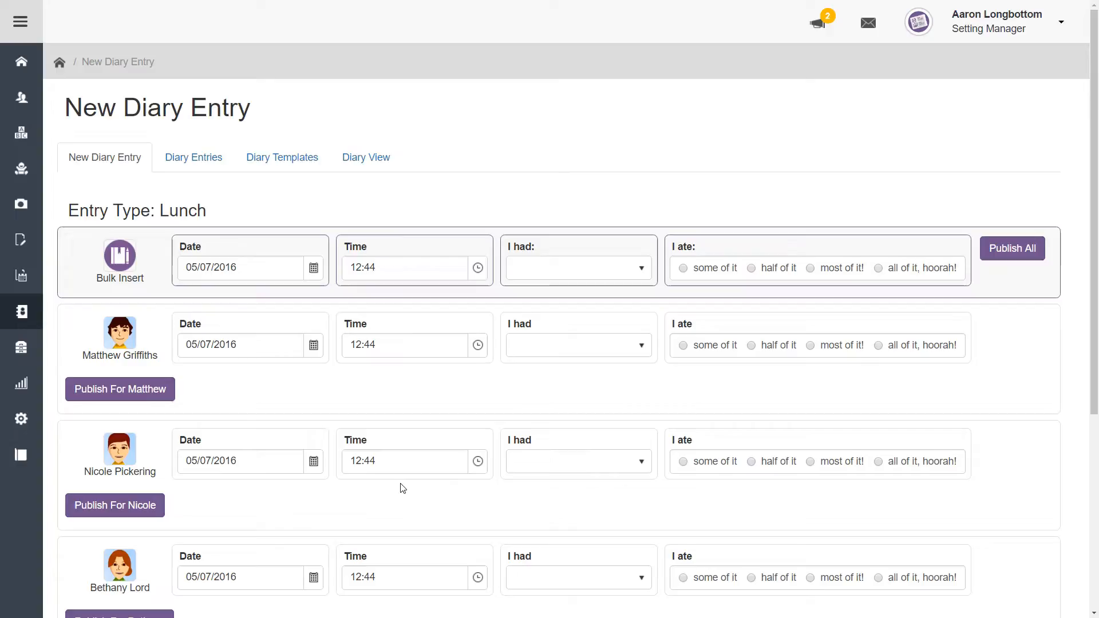
{"action": "mouse_move", "coordinate": [145, 292]}
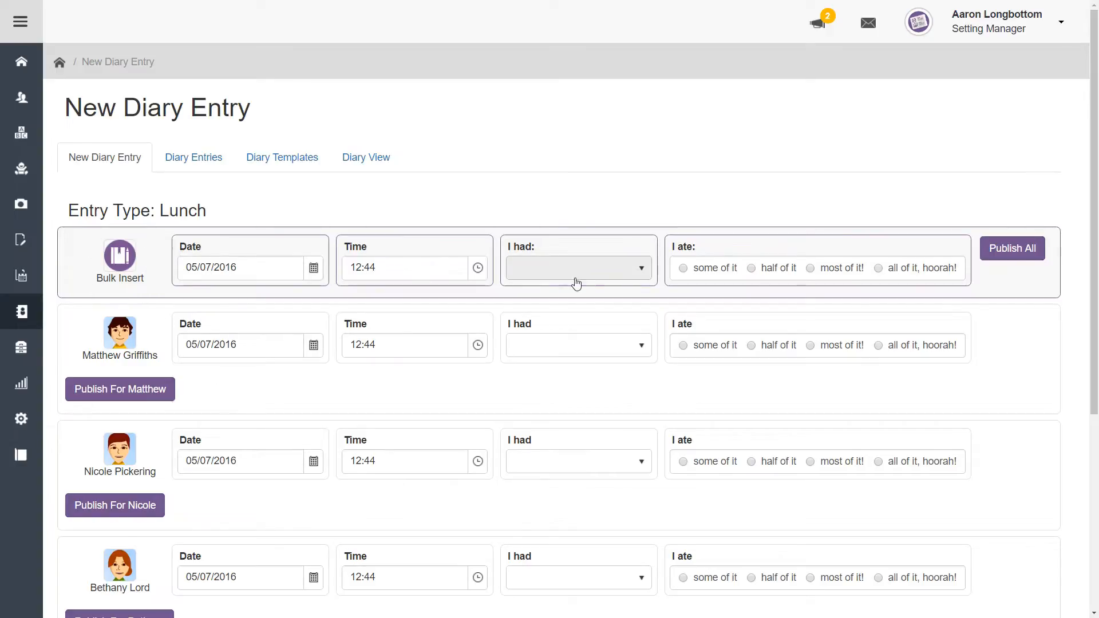
Set beef bolognaise & white spaghetti, 'most of it!', for all children, with chickpea curry for Matthew
{"action": "left_click", "coordinate": [578, 268]}
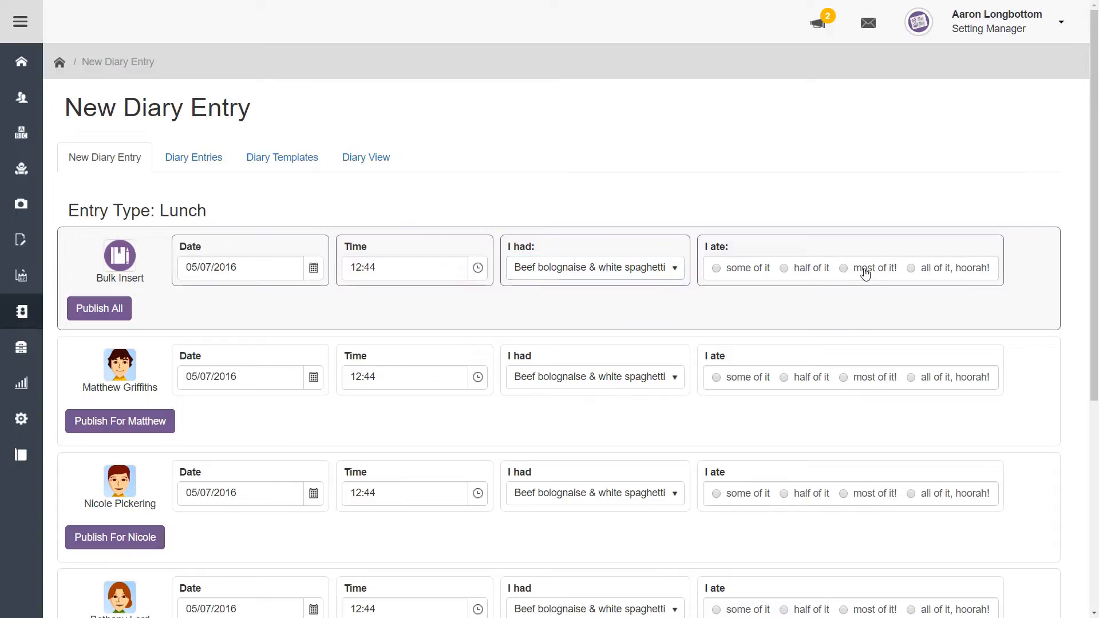
{"action": "left_click", "coordinate": [843, 268]}
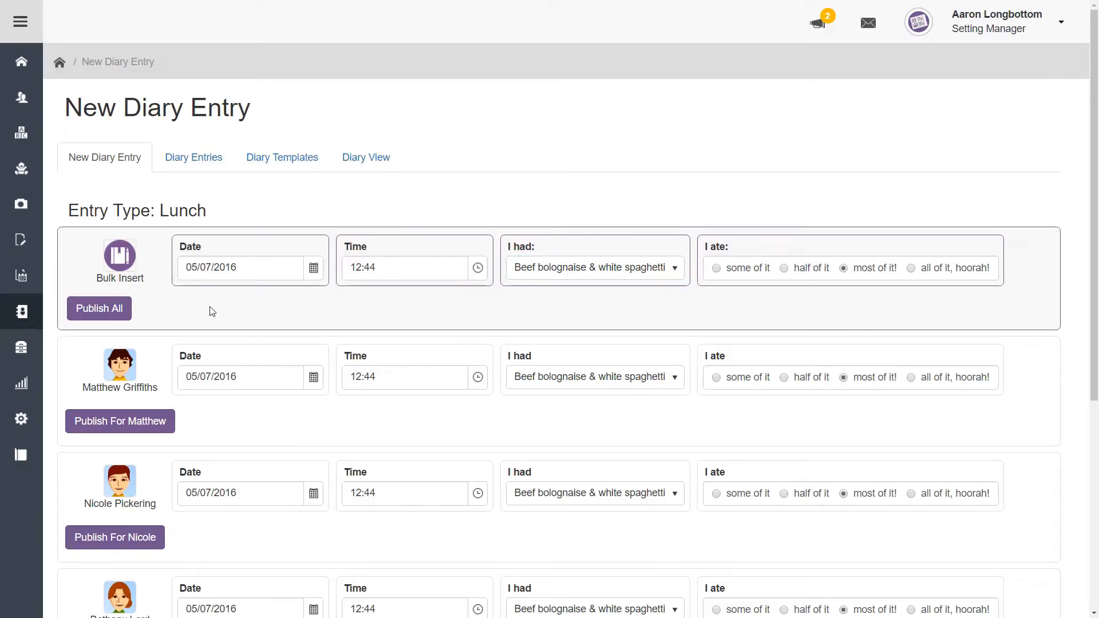
{"action": "scroll", "scroll_direction": "down", "scroll_amount": 3}
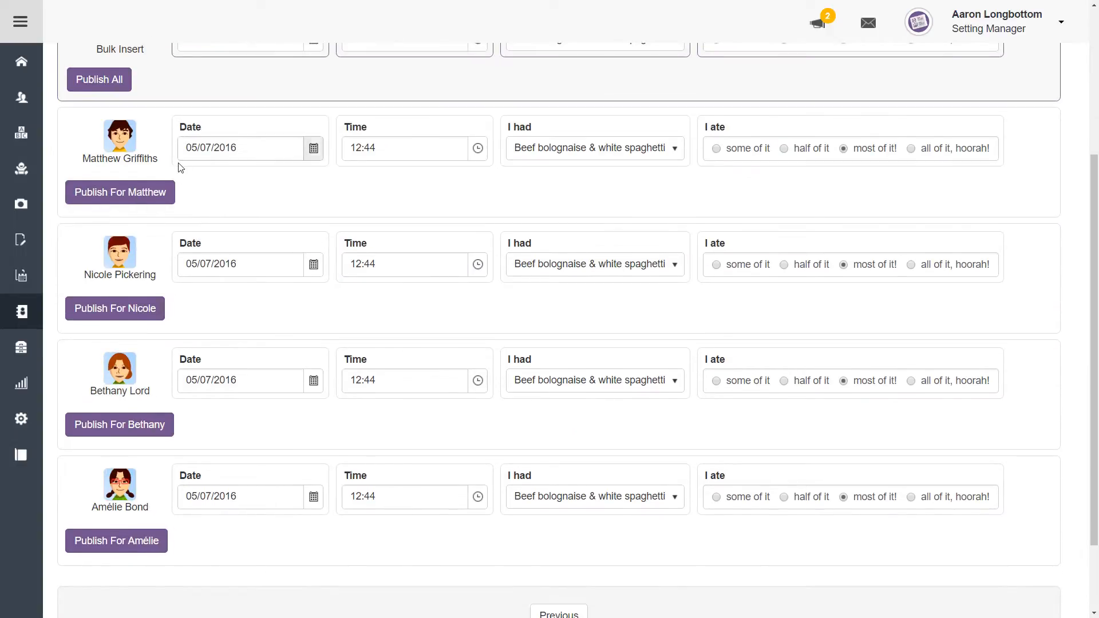
{"action": "left_click", "coordinate": [593, 148]}
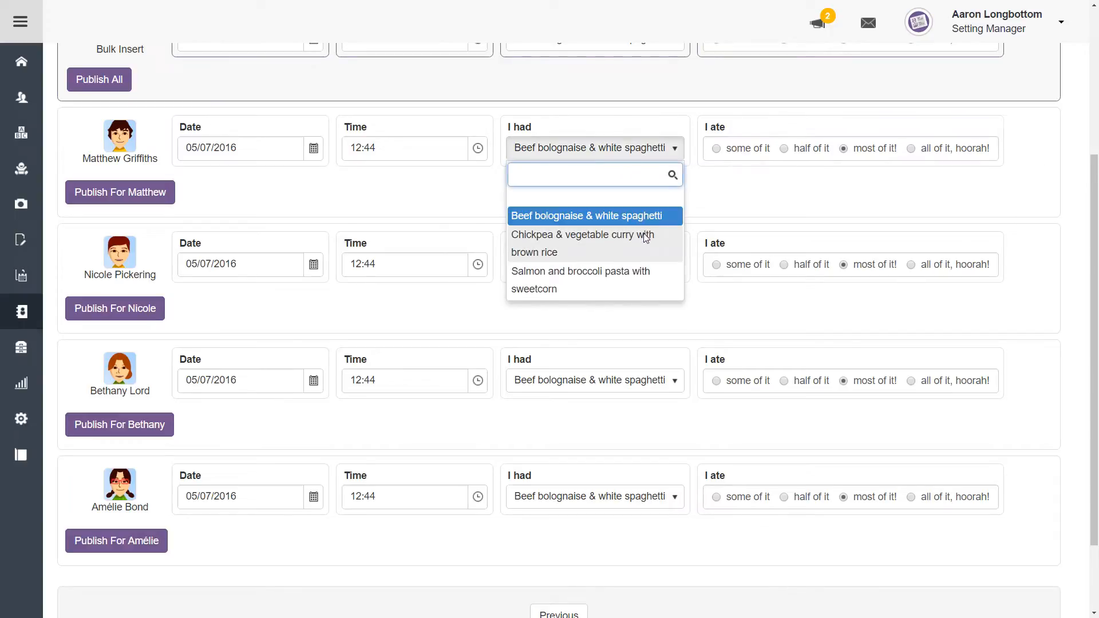
{"action": "left_click", "coordinate": [581, 243]}
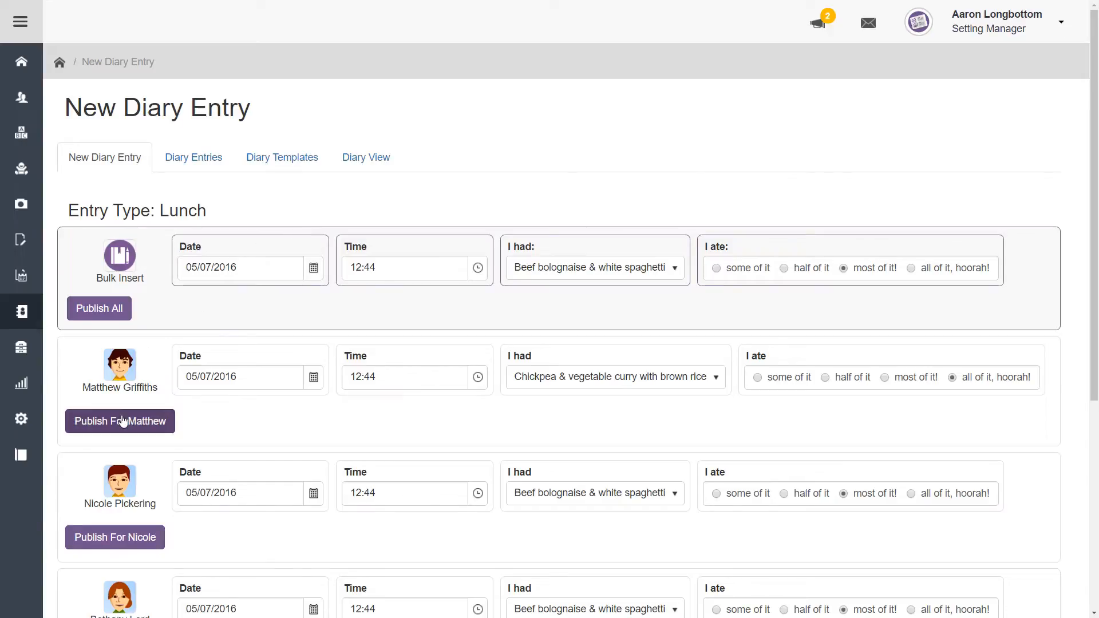
Publish Matthew's lunch entry, then publish the entries for the remaining three children
{"action": "left_click", "coordinate": [120, 421]}
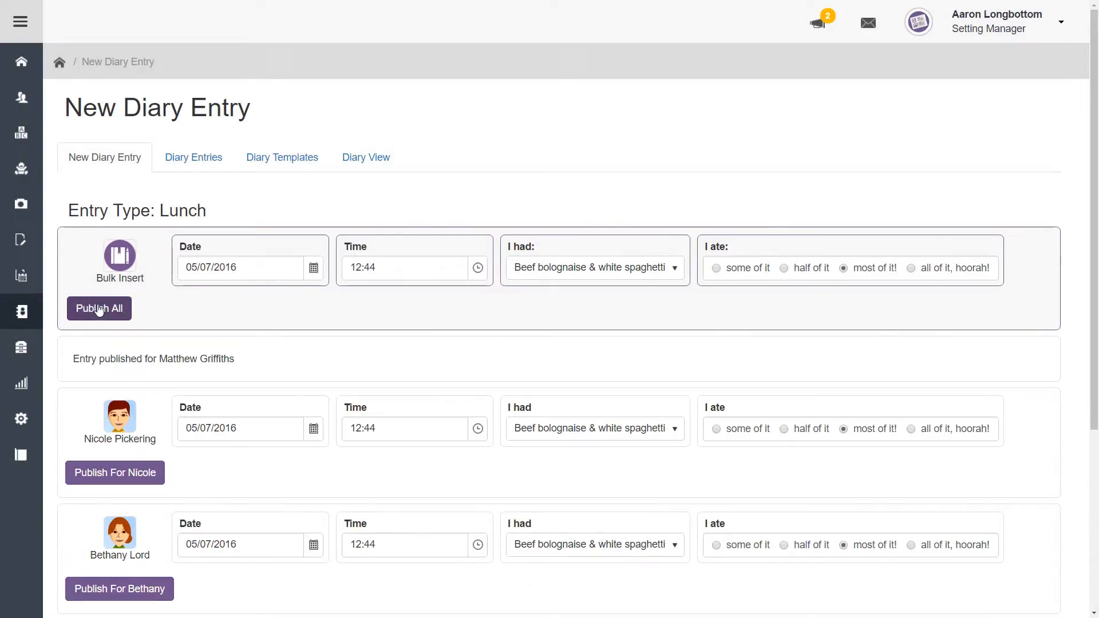
{"action": "left_click", "coordinate": [98, 309]}
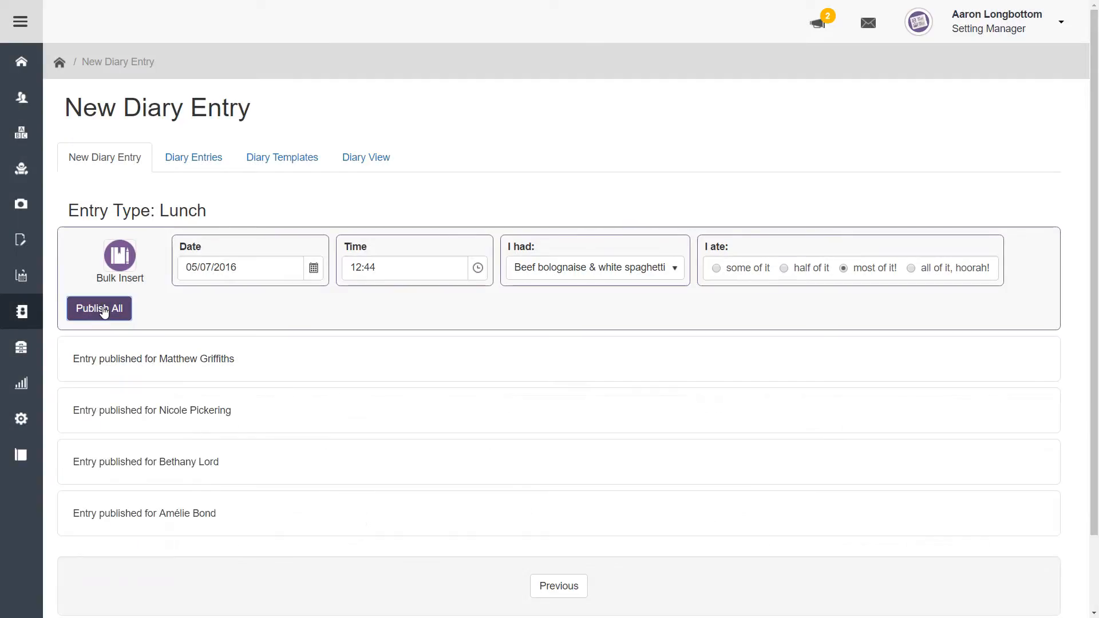
{"action": "left_click", "coordinate": [99, 309]}
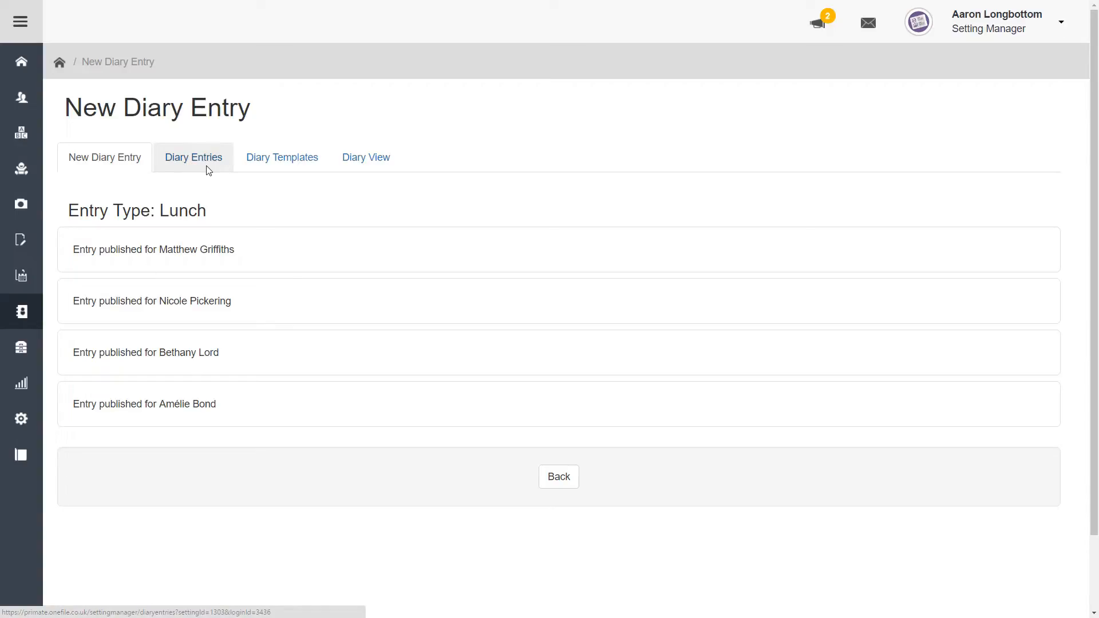
View the Diary Entries list showing the four new 12:44 Lunch records
{"action": "left_click", "coordinate": [194, 157]}
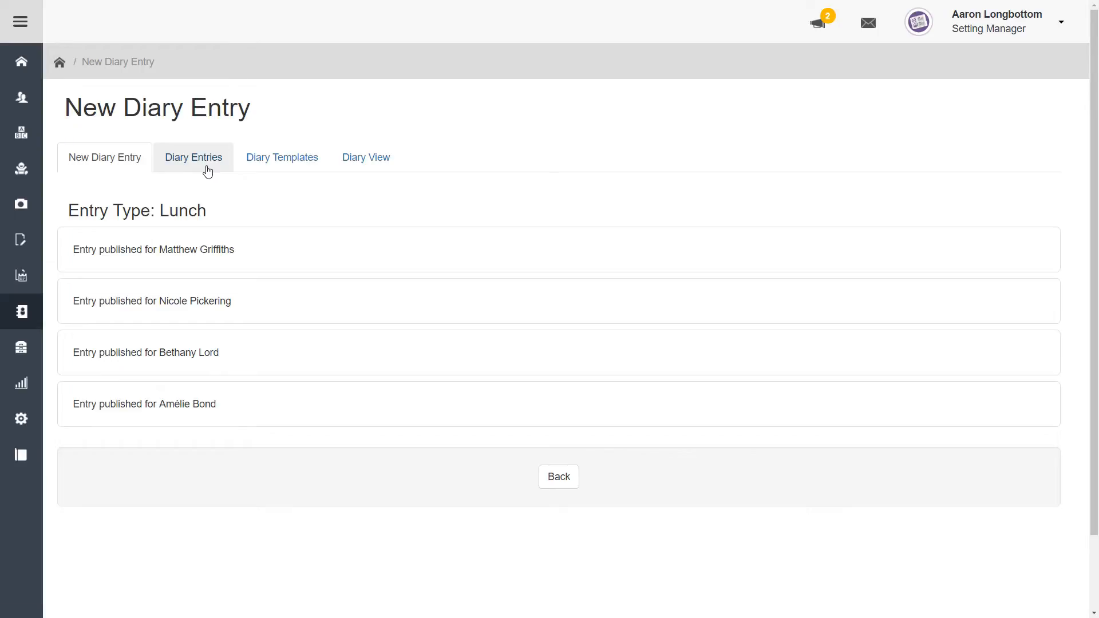
{"action": "left_click", "coordinate": [193, 157]}
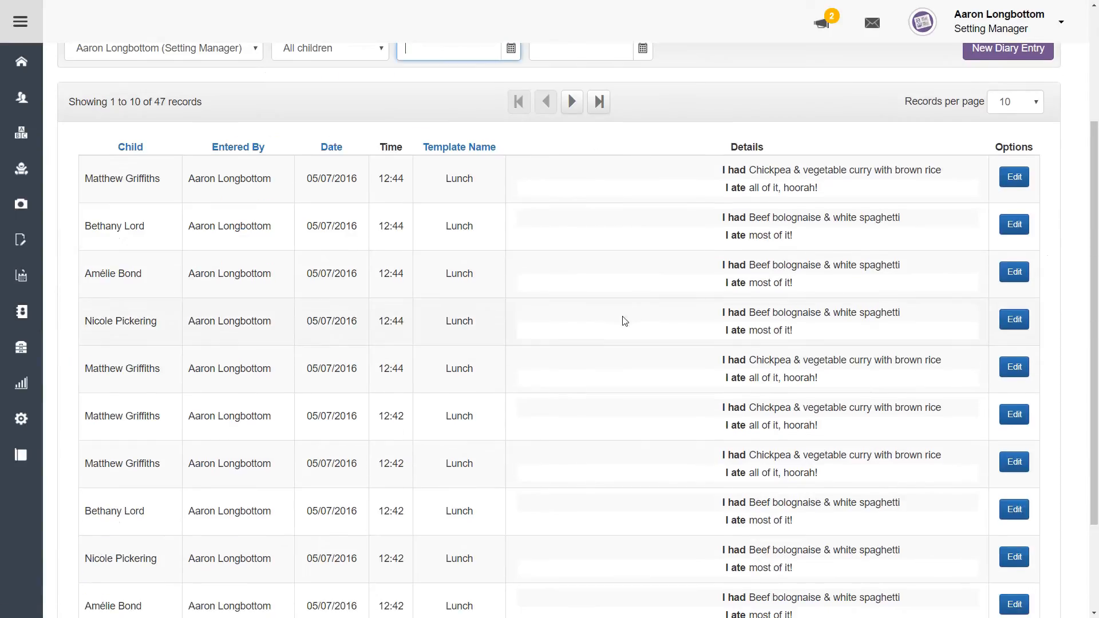
{"action": "scroll", "scroll_direction": "down", "scroll_amount": 3}
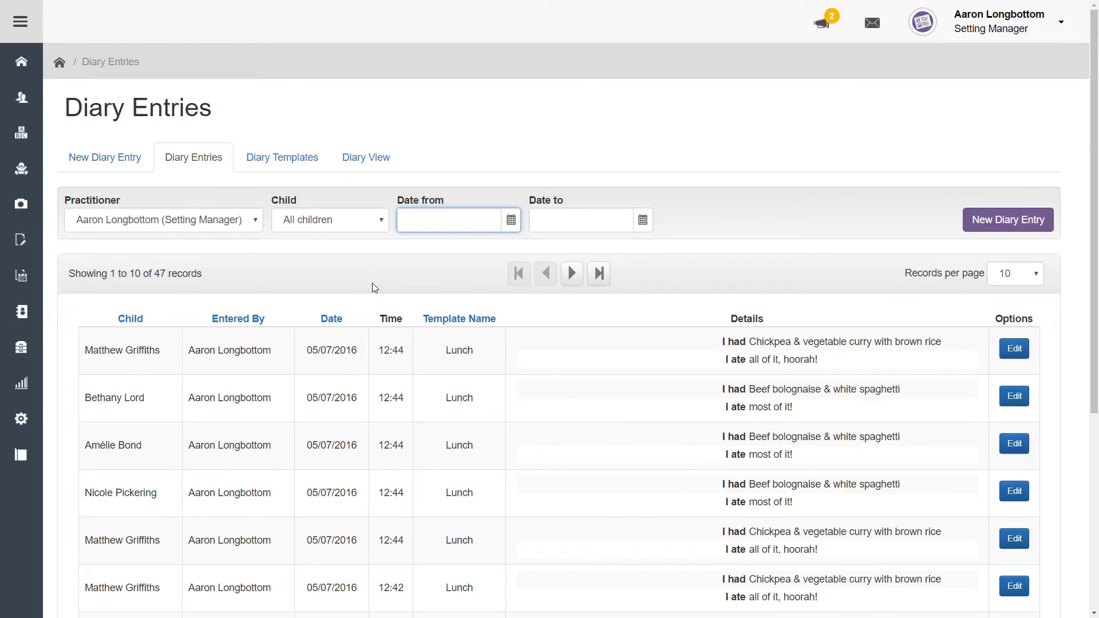
{"action": "mouse_move", "coordinate": [313, 173]}
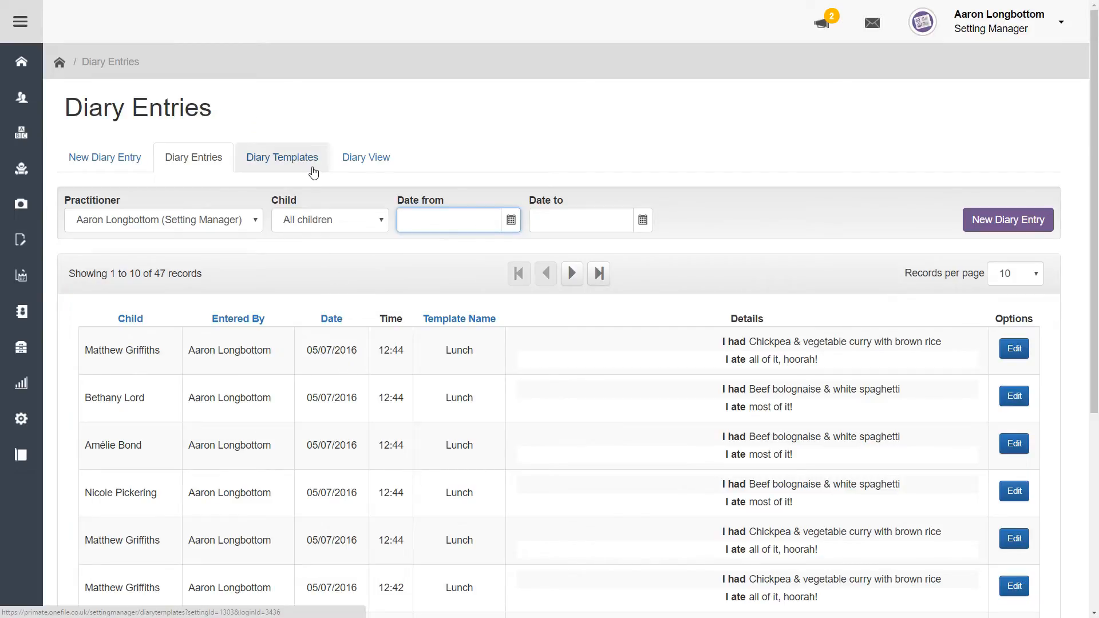
View the Diary Templates list with the Breakfast, Drink, Generic and Lunch templates
{"action": "left_click", "coordinate": [282, 157]}
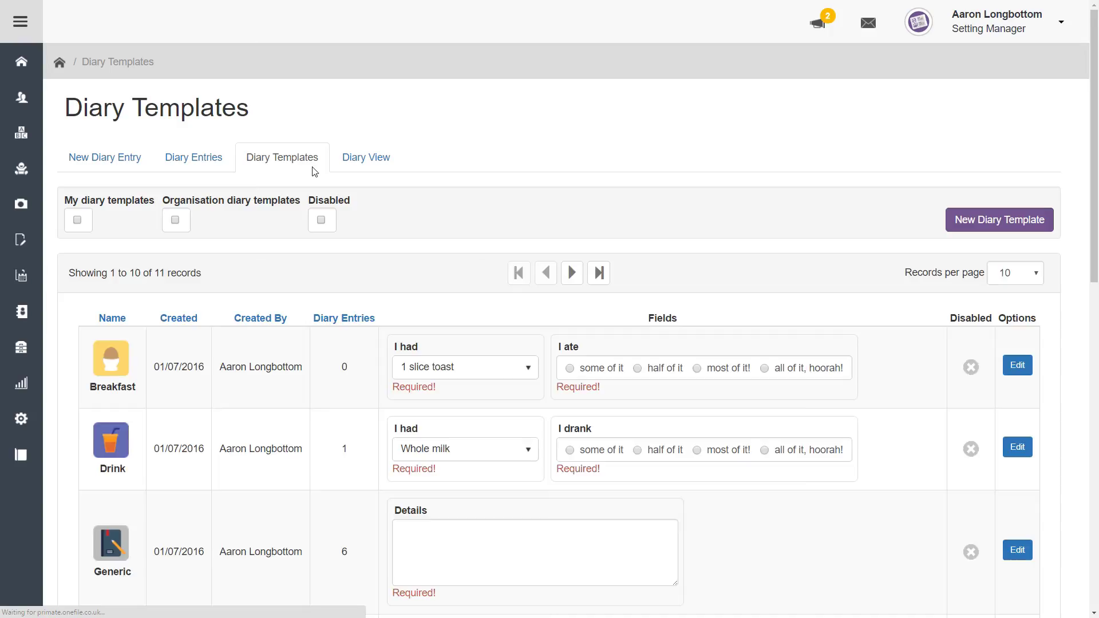
{"action": "mouse_move", "coordinate": [143, 308]}
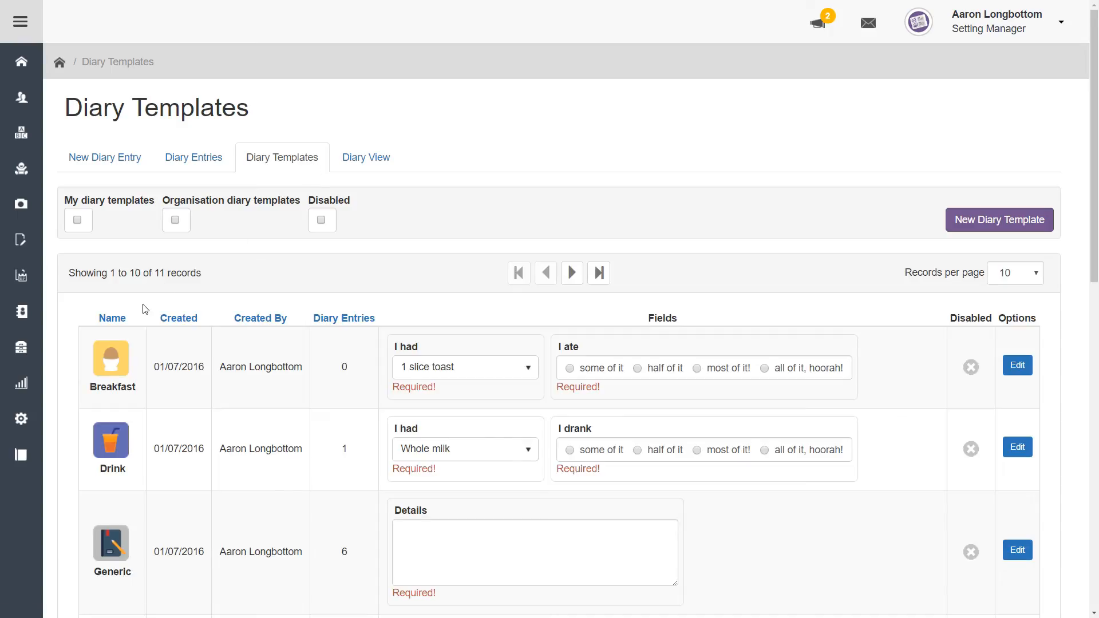
{"action": "scroll", "scroll_direction": "down", "scroll_amount": 3}
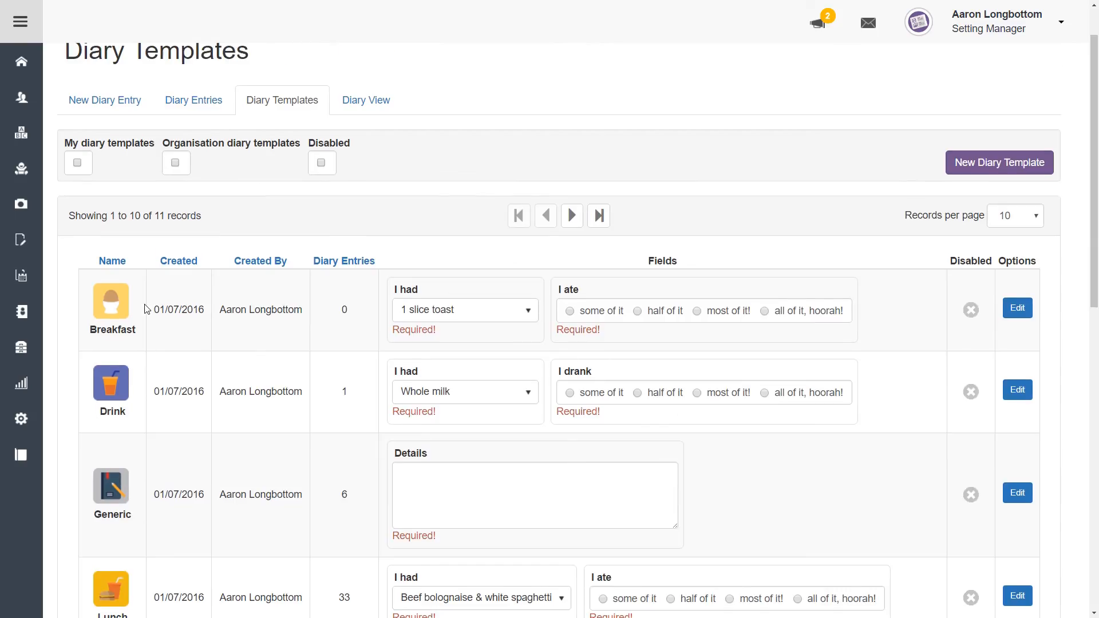
{"action": "mouse_move", "coordinate": [1016, 308]}
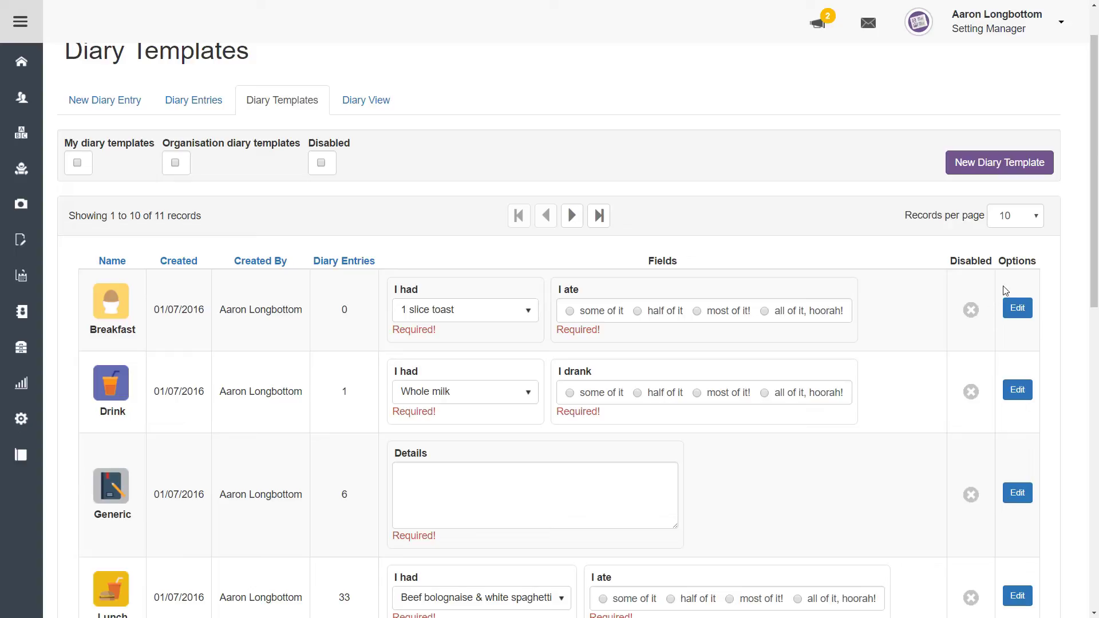
{"action": "mouse_move", "coordinate": [1053, 288]}
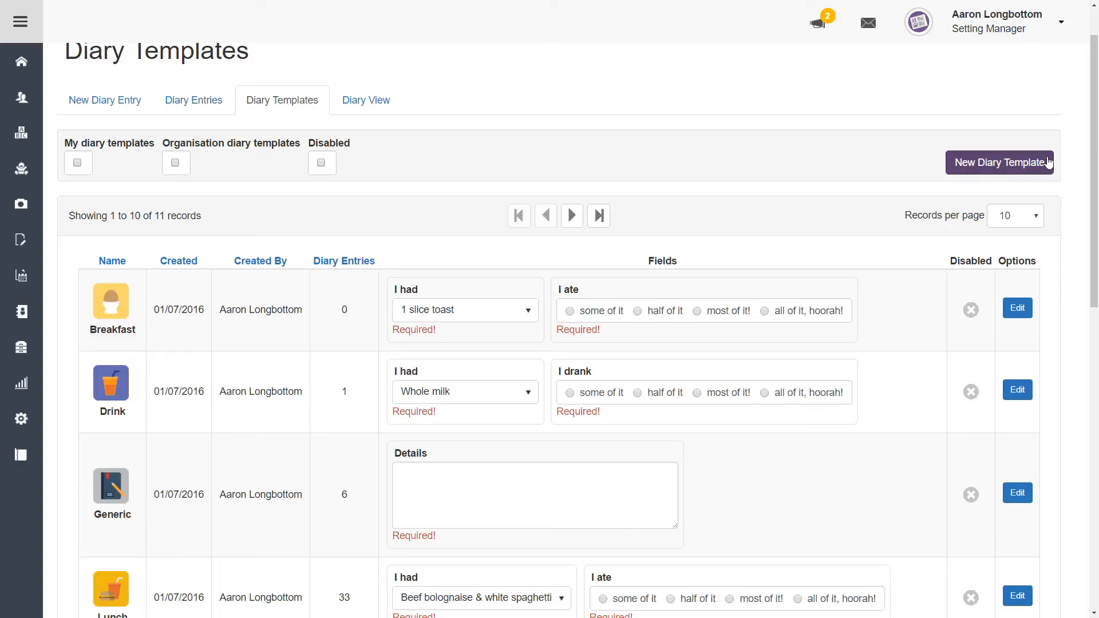
{"action": "mouse_move", "coordinate": [726, 175]}
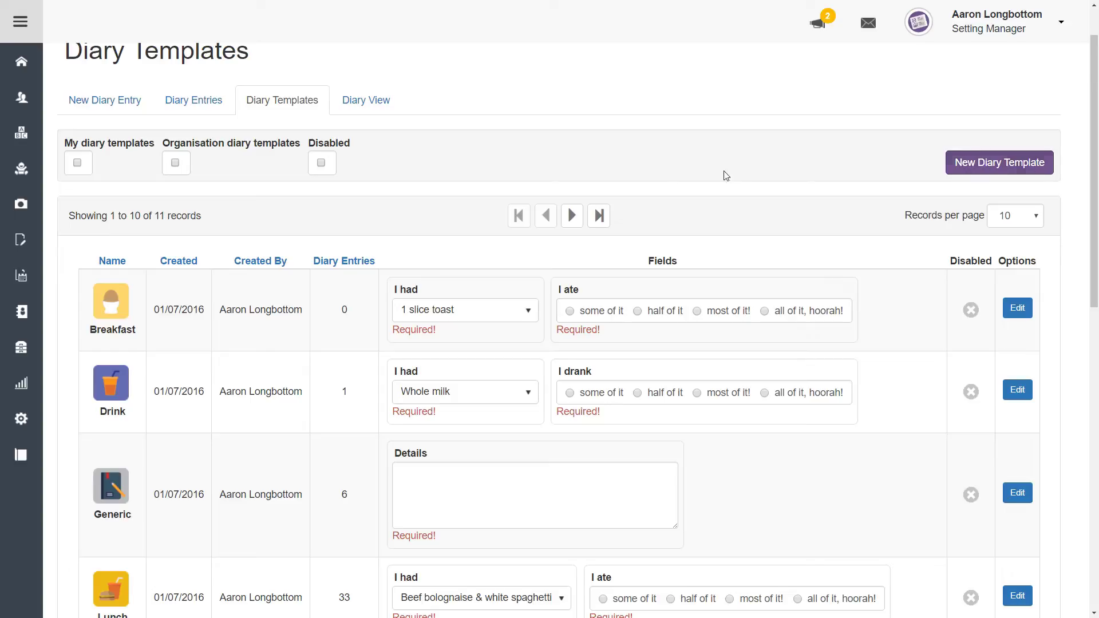
{"action": "mouse_move", "coordinate": [403, 188]}
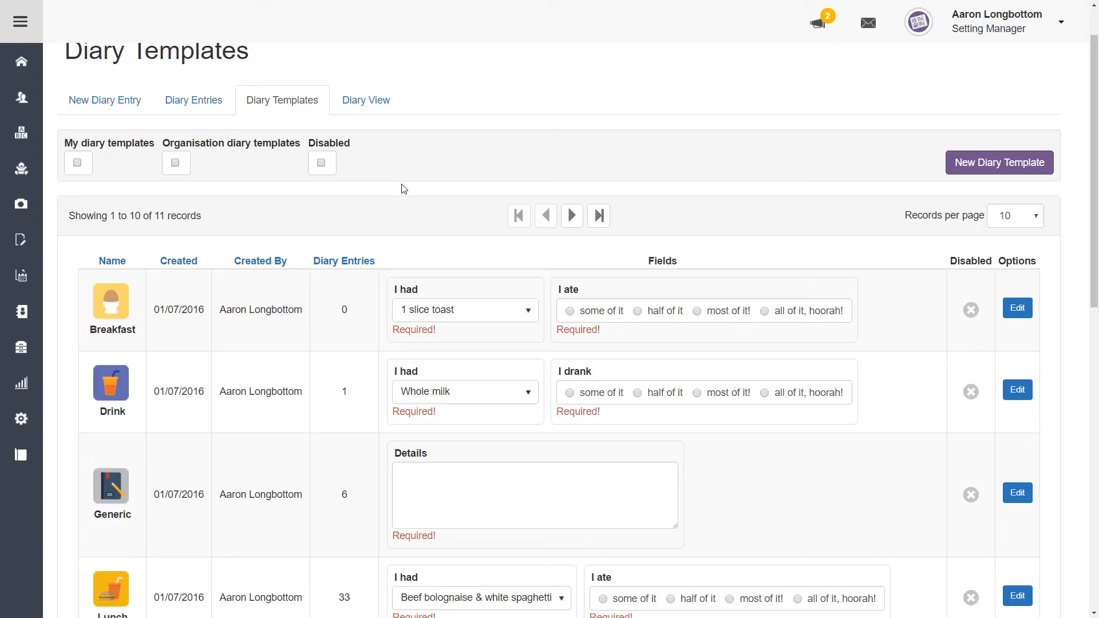
{"action": "mouse_move", "coordinate": [371, 122]}
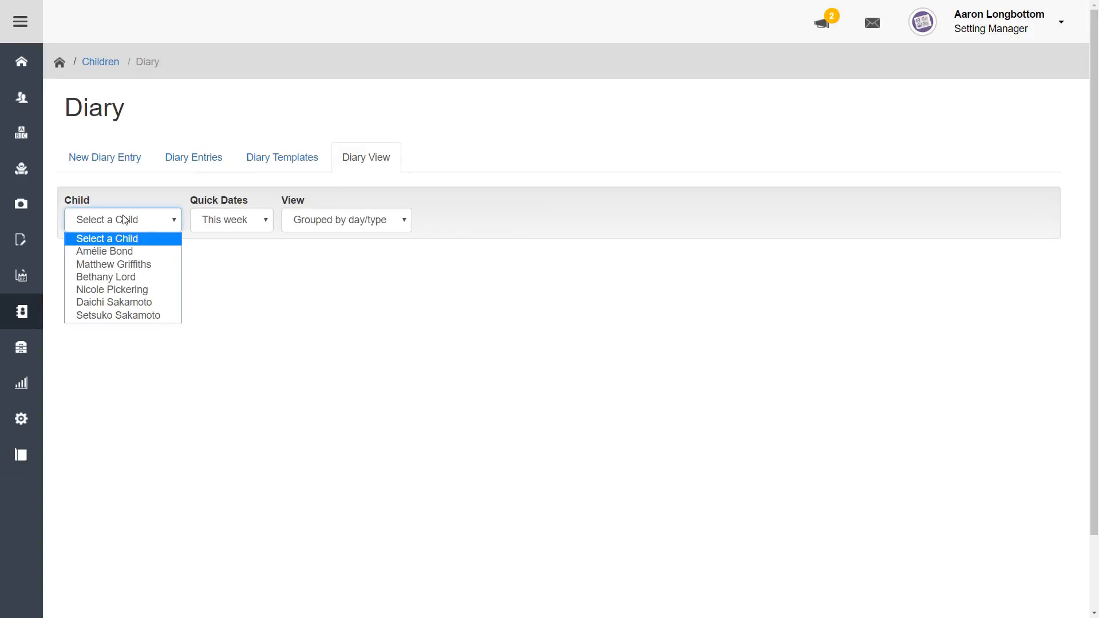
{"action": "left_click", "coordinate": [105, 250]}
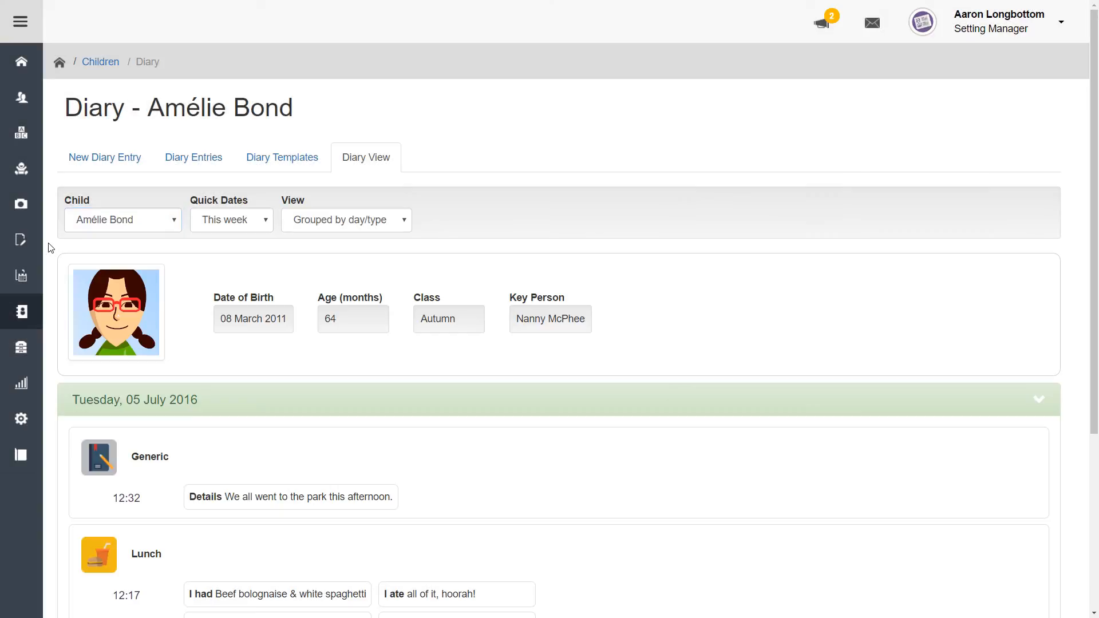
{"action": "scroll", "scroll_direction": "down", "scroll_amount": 3}
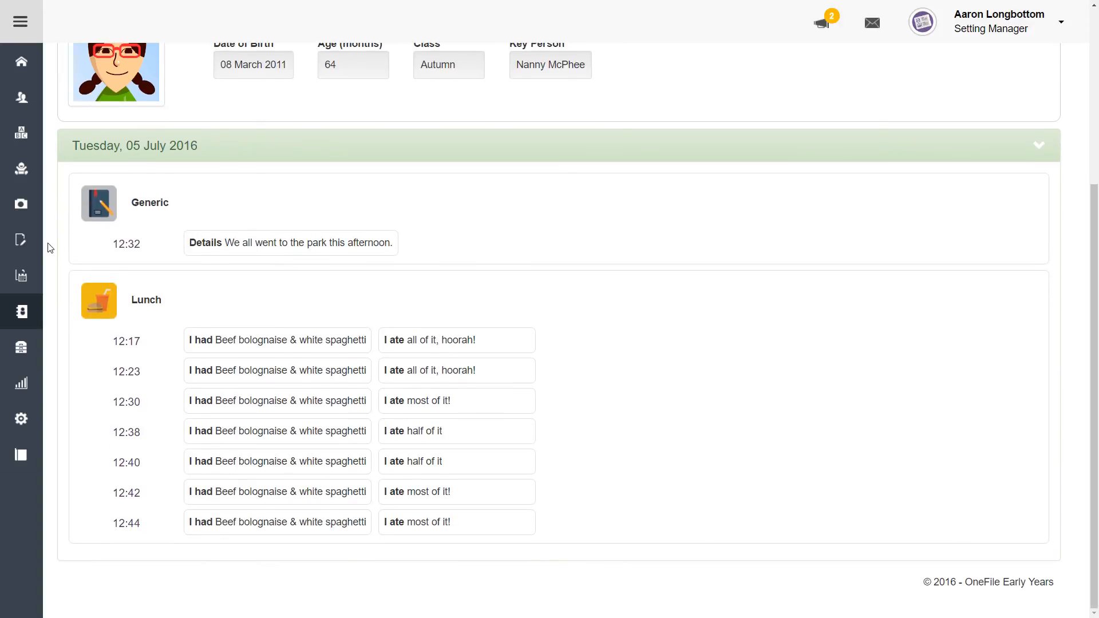
{"action": "scroll", "scroll_direction": "up", "scroll_amount": 3}
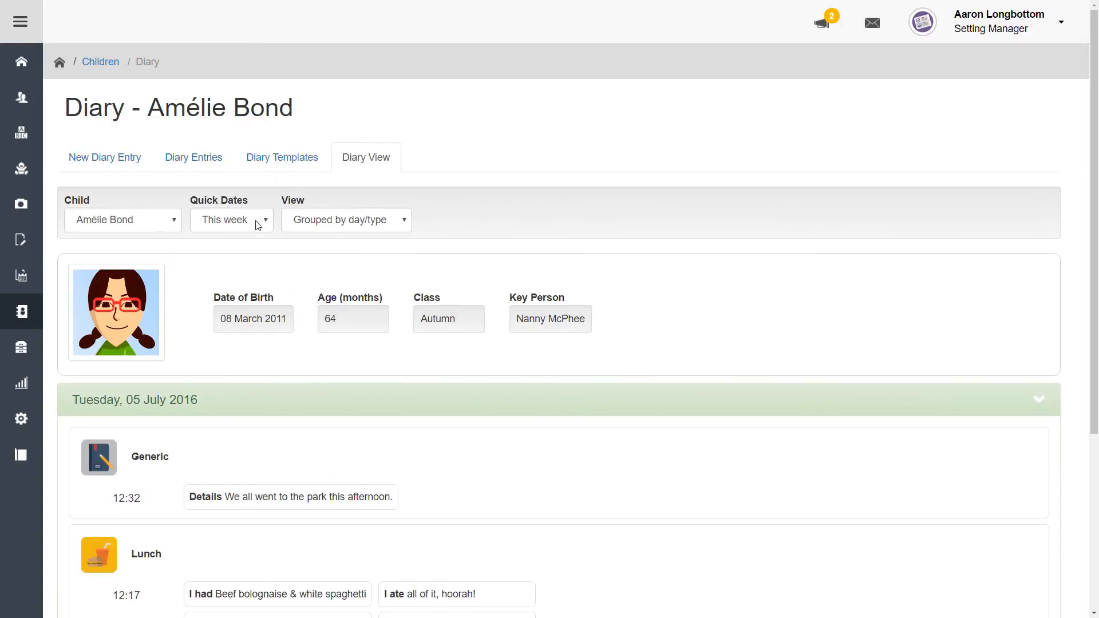
{"action": "left_click", "coordinate": [346, 220]}
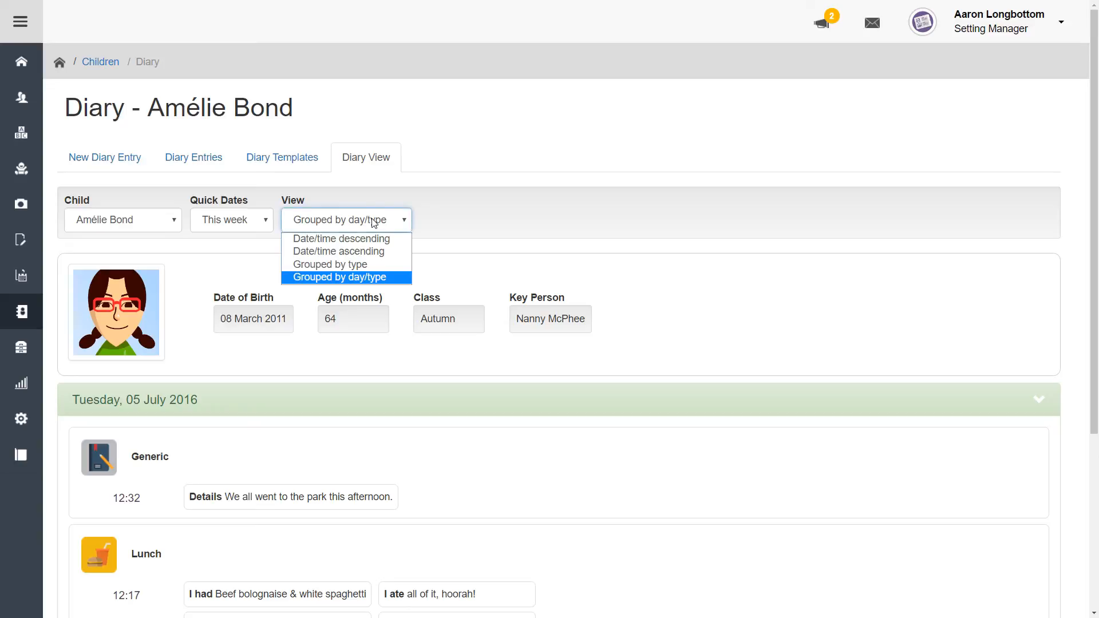